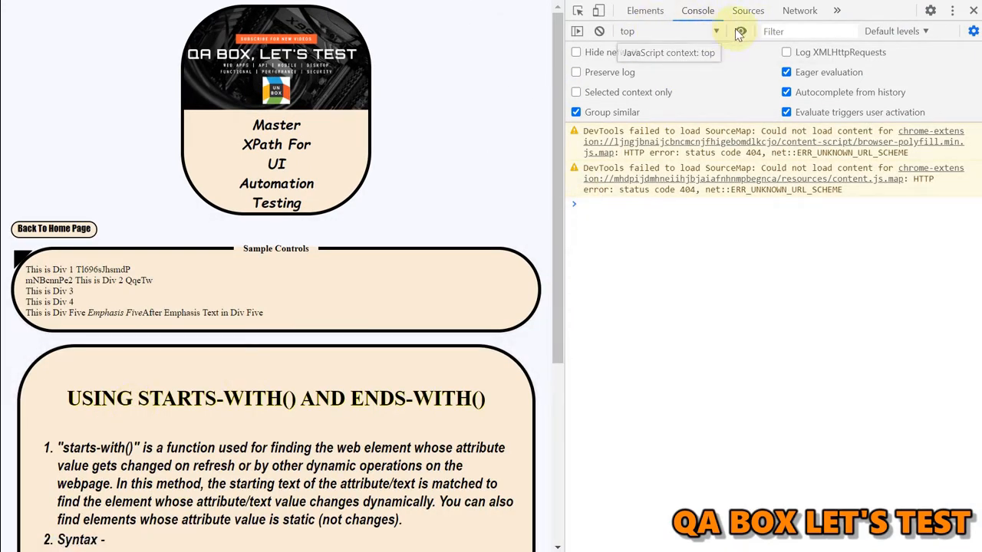
Step: Show the DOM tree in Elements and scroll the page to the starts-with() syntax section
{"action": "left_click", "coordinate": [644, 10]}
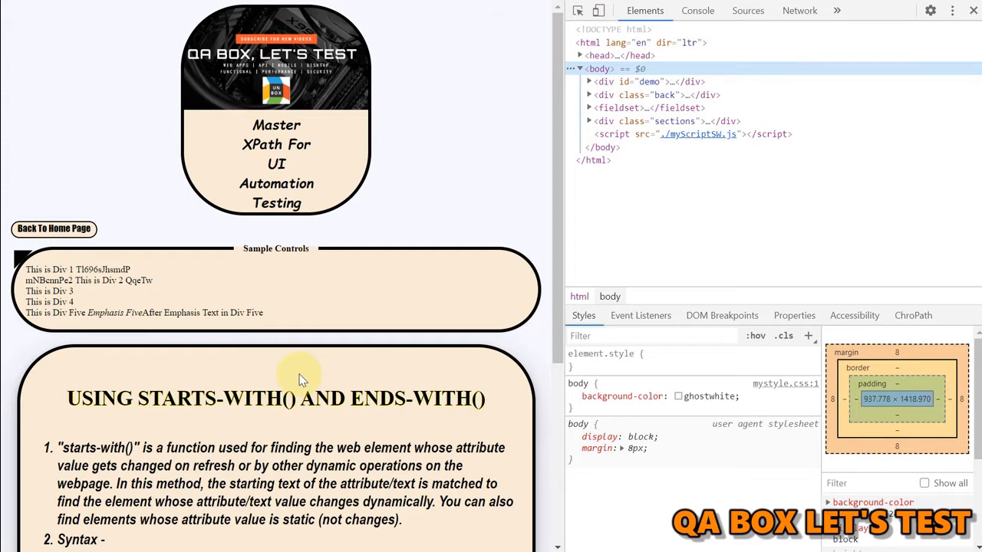
{"action": "scroll", "scroll_direction": "down", "scroll_amount": 3}
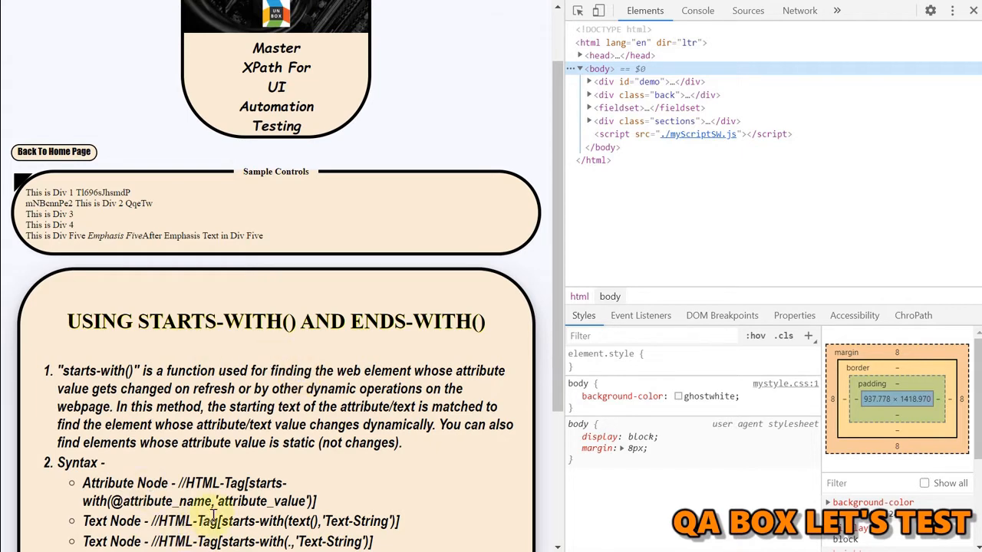
{"action": "scroll", "scroll_direction": "down", "scroll_amount": 3}
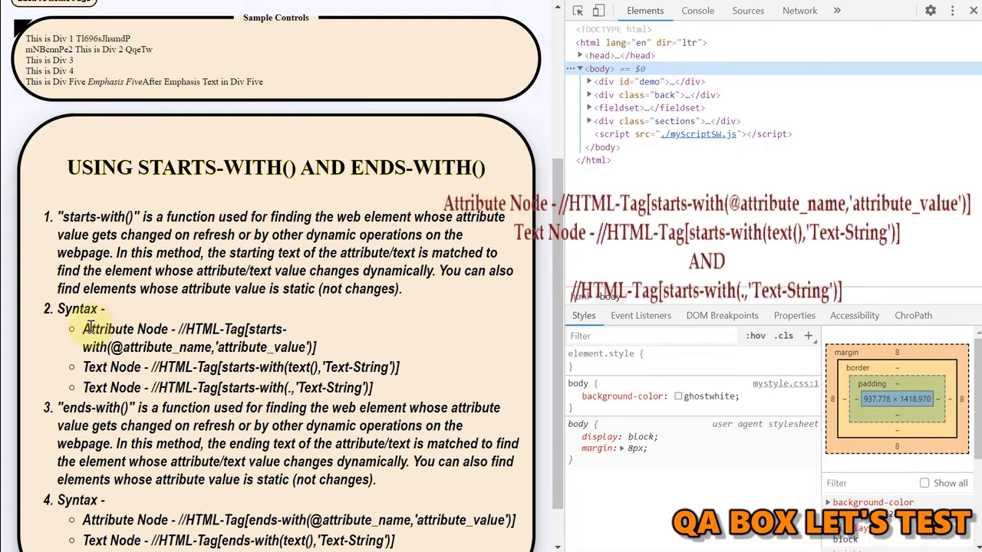
{"action": "double_click", "coordinate": [112, 328]}
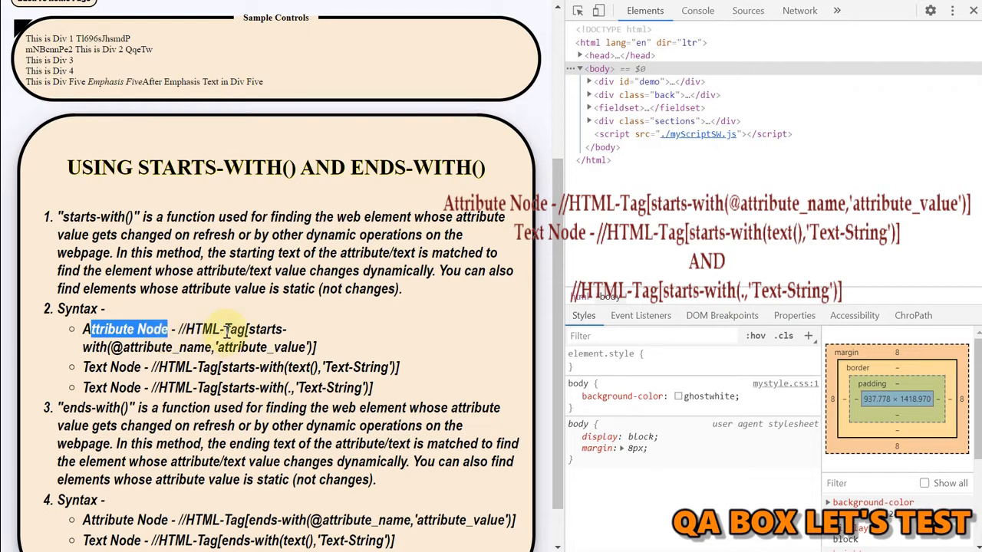
{"action": "double_click", "coordinate": [234, 329]}
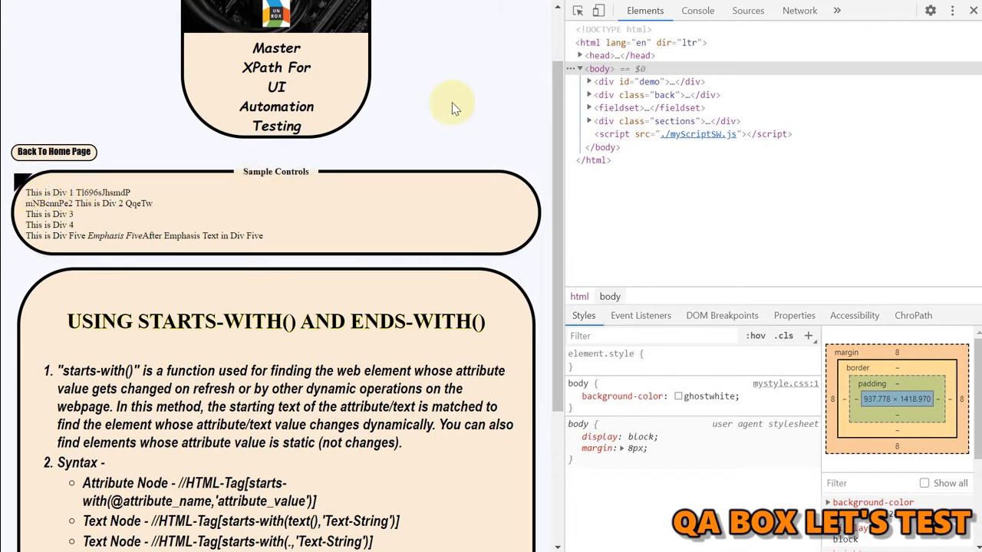
Step: Expand the fieldset to reveal the sample divs, then reload the page so their ids change
{"action": "right_click", "coordinate": [453, 103]}
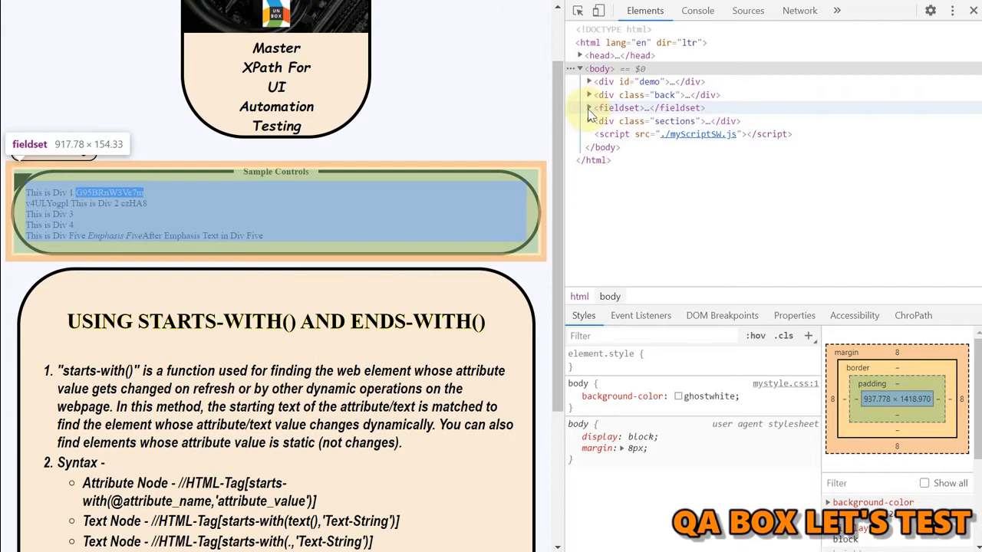
{"action": "left_click", "coordinate": [589, 107]}
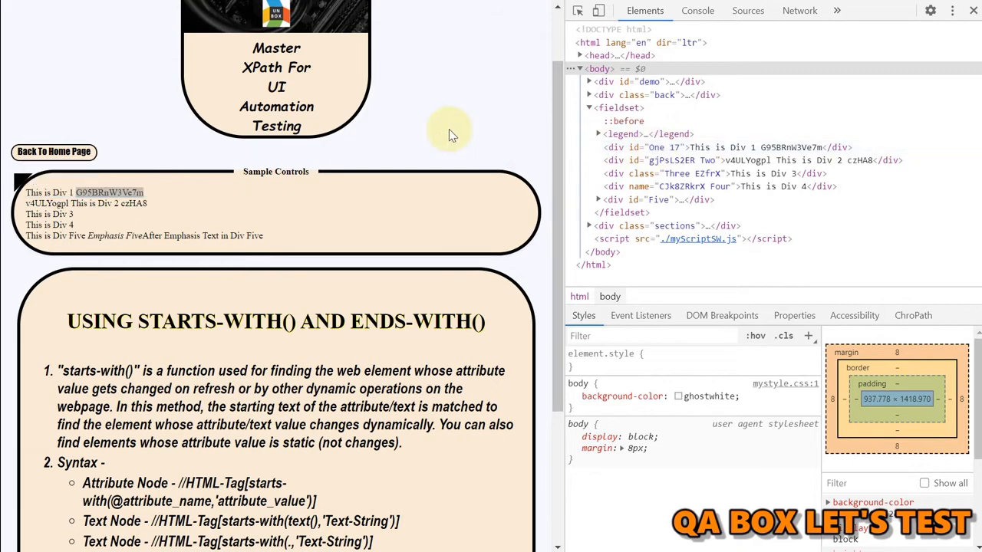
{"action": "right_click", "coordinate": [449, 134]}
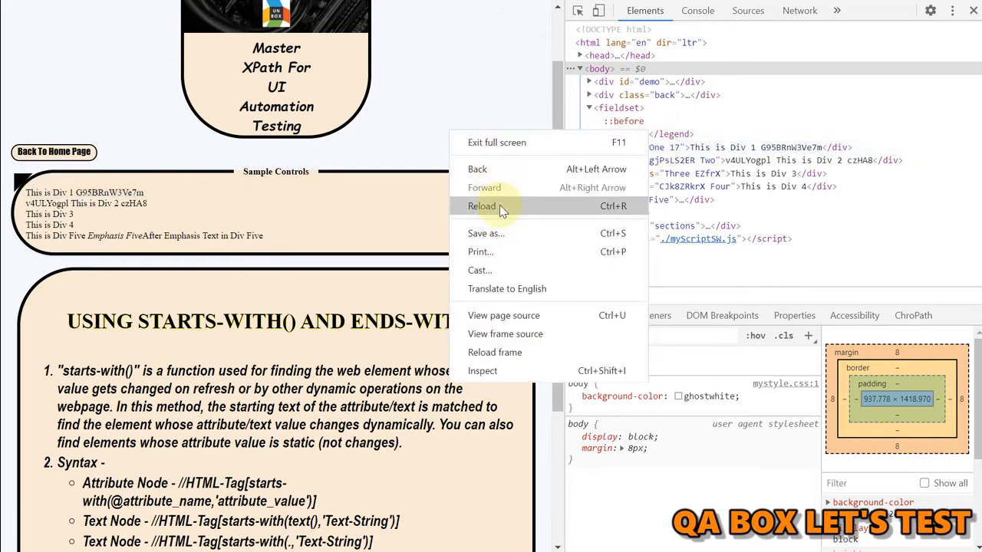
{"action": "left_click", "coordinate": [481, 206]}
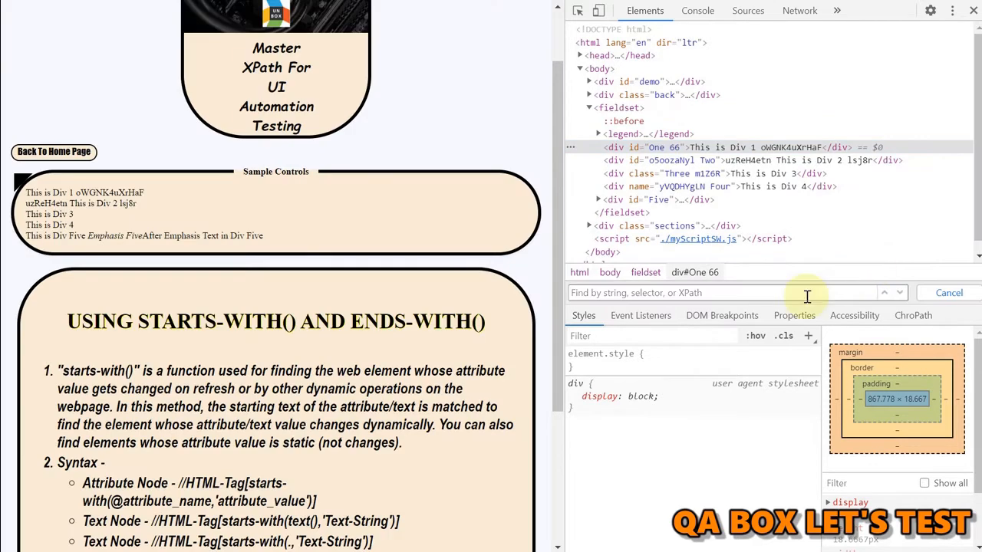
{"action": "mouse_move", "coordinate": [757, 292]}
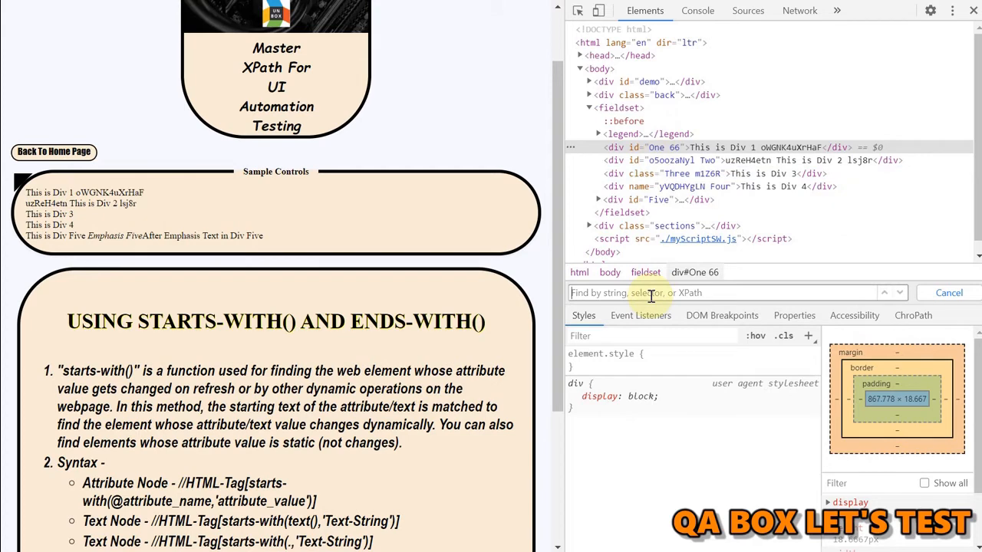
{"action": "type", "text": "di"}
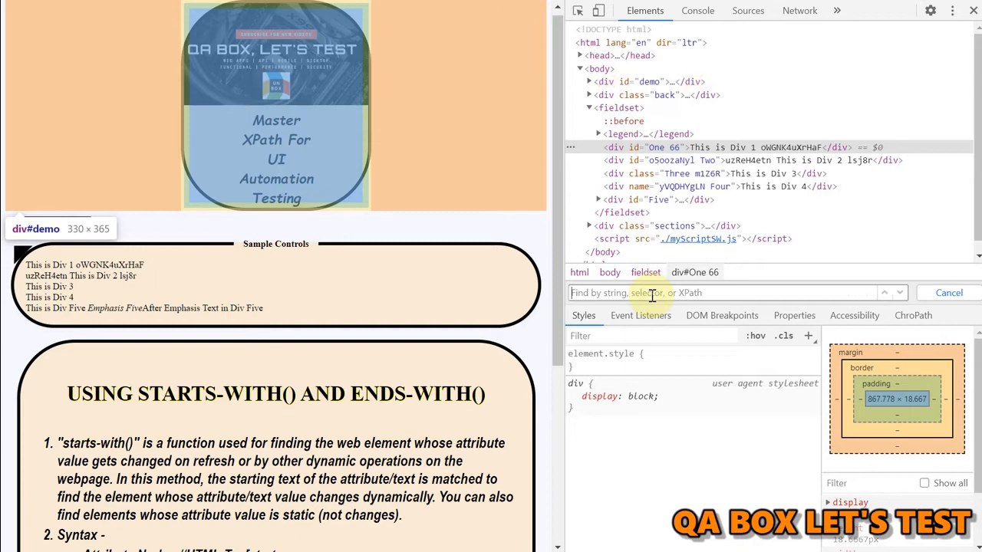
{"action": "type", "text": "//div[@id='"}
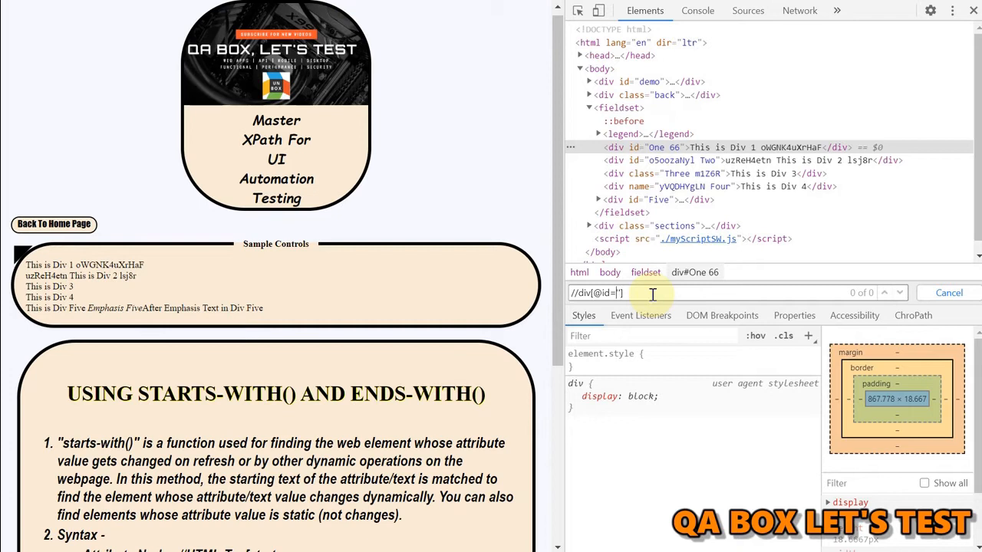
{"action": "key", "text": "Backspace"}
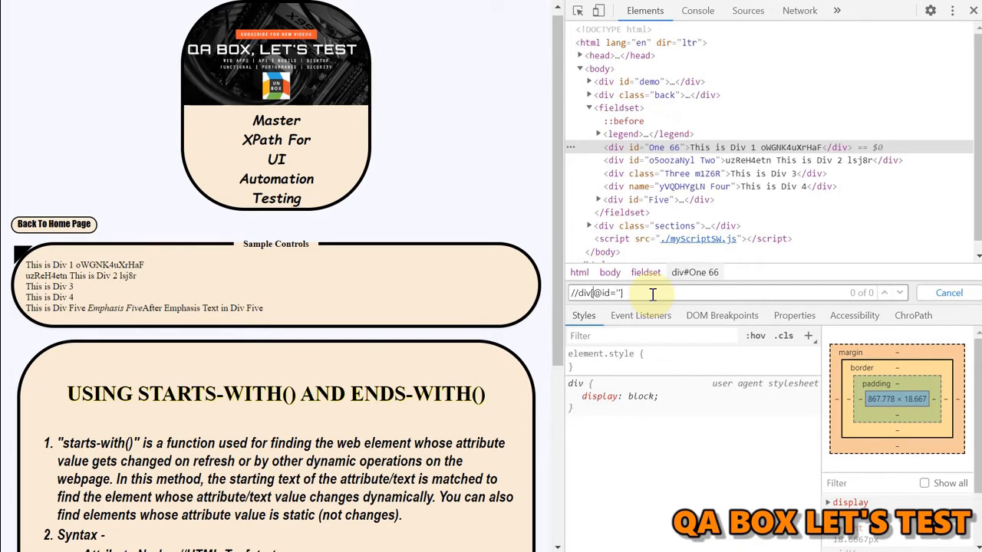
{"action": "type", "text": "co"}
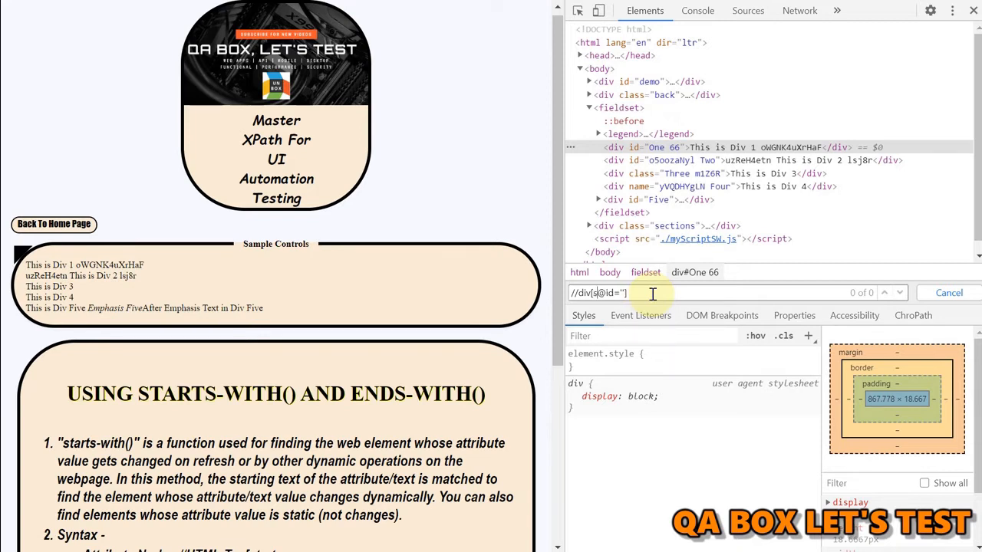
{"action": "type", "text": "tarts-"}
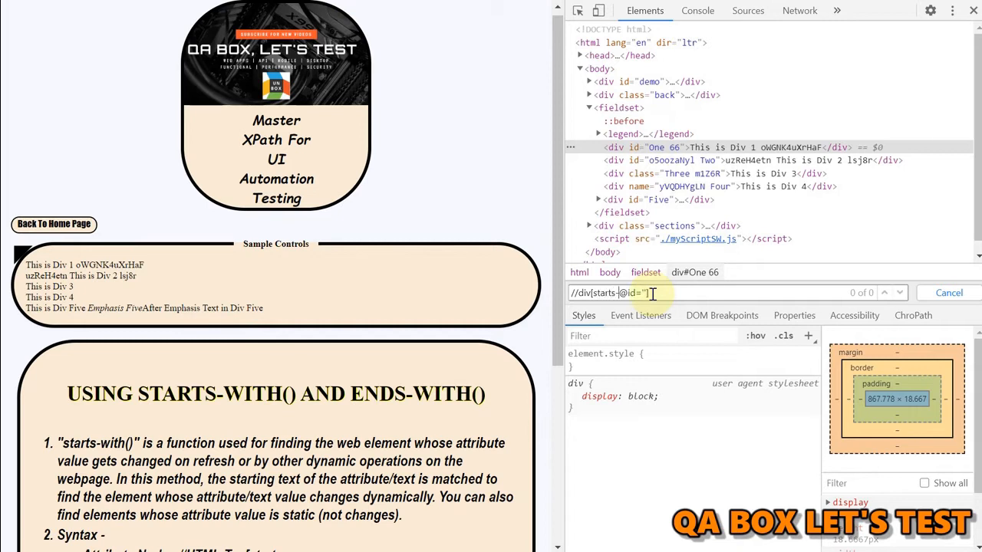
{"action": "type", "text": "with("}
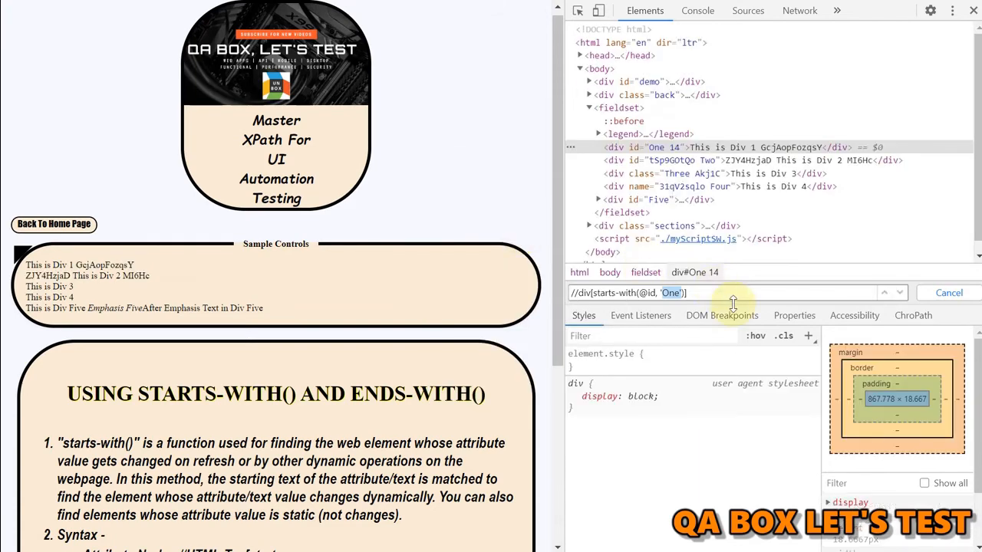
{"action": "key", "text": "Enter"}
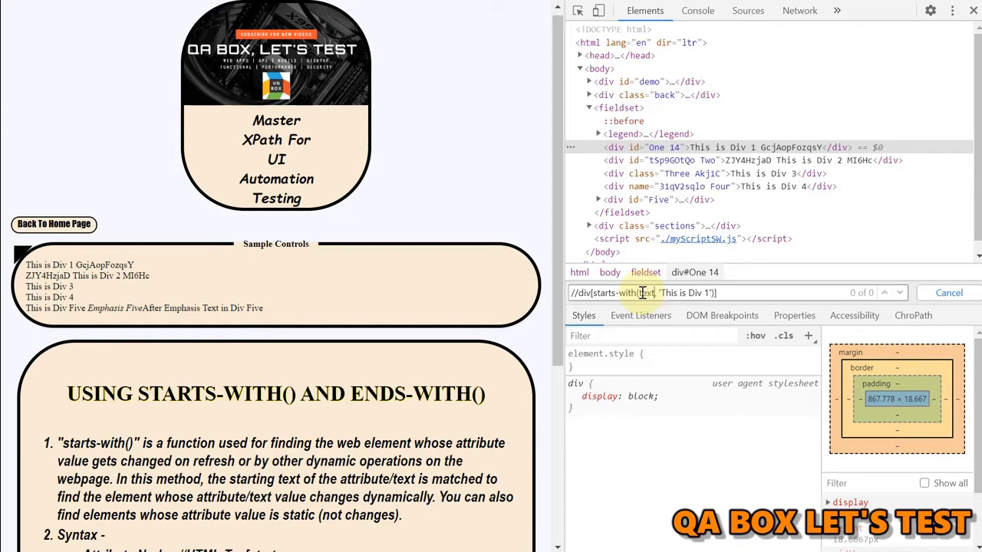
Step: Complete the search as starts-with(text(), 'This is Div 1'), matching 1 of 1
{"action": "type", "text": "()"}
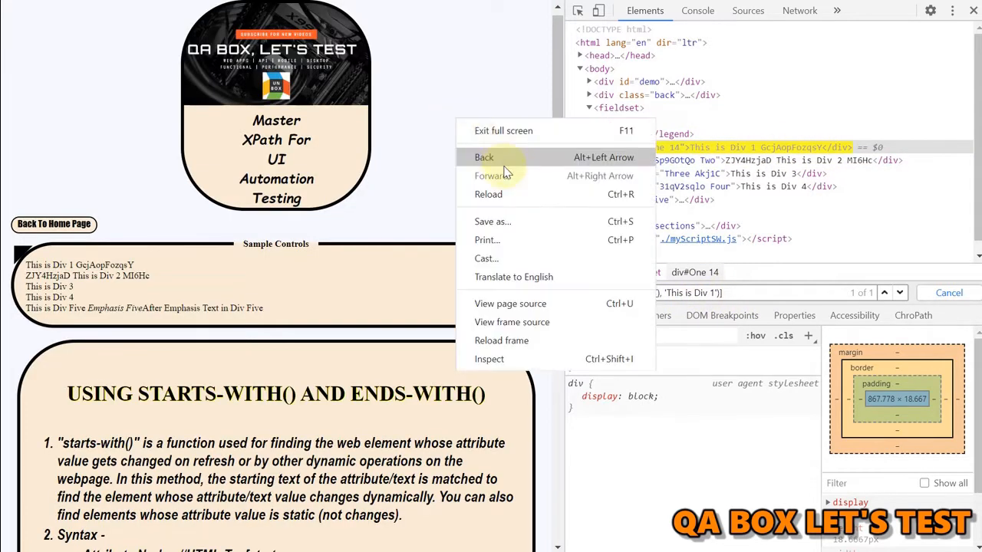
{"action": "mouse_move", "coordinate": [215, 257]}
{"action": "type", "text": "//div[ends-with(@name, 'Four"}
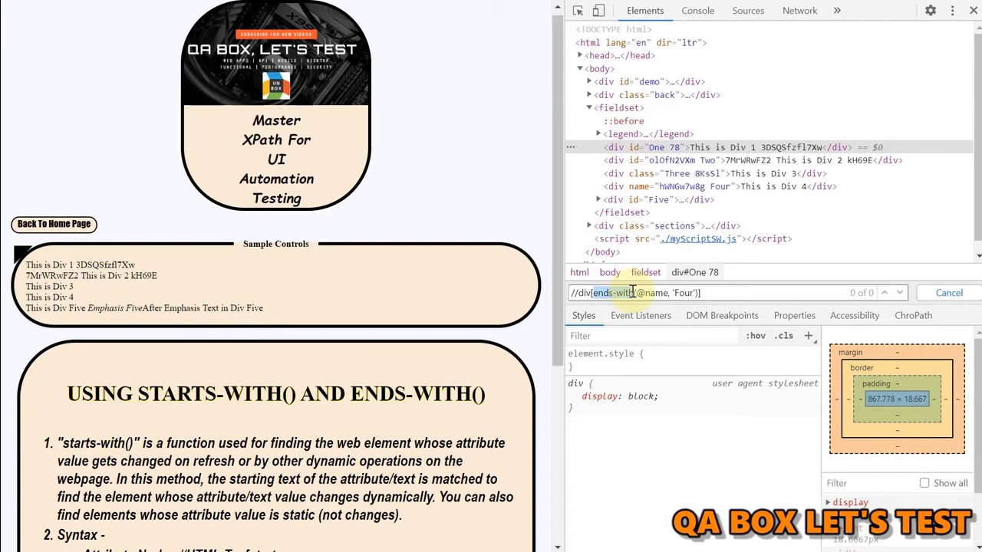
{"action": "left_click", "coordinate": [634, 292]}
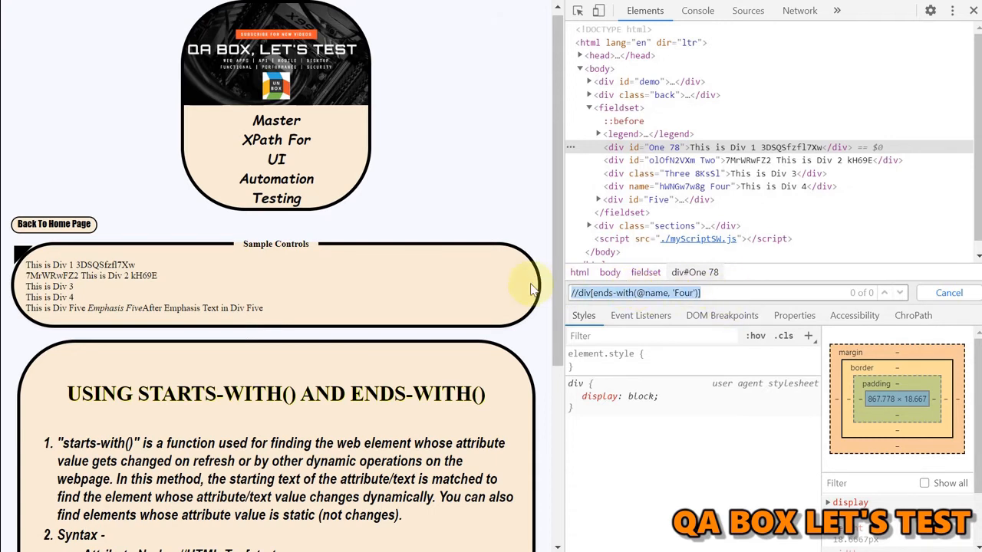
{"action": "left_click", "coordinate": [696, 10]}
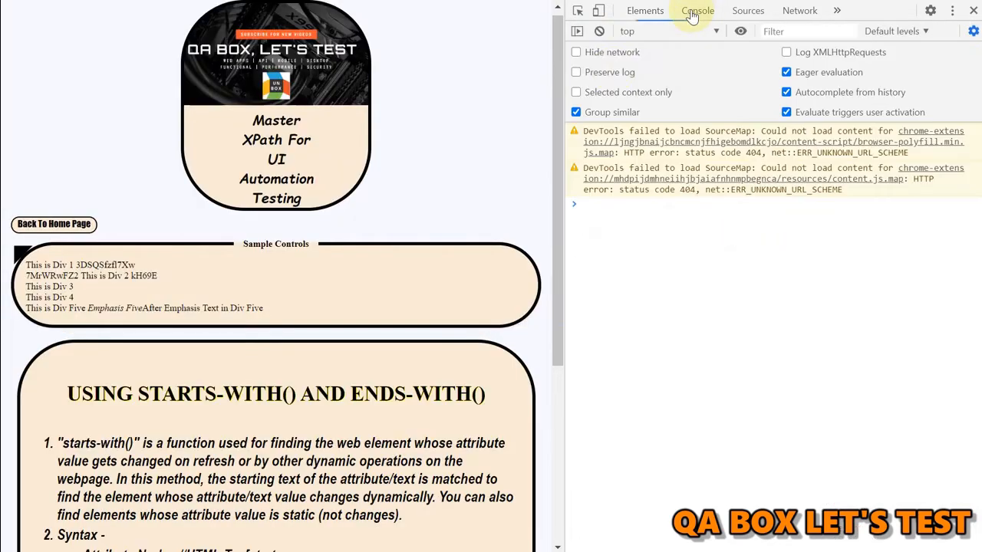
{"action": "left_click", "coordinate": [599, 31]}
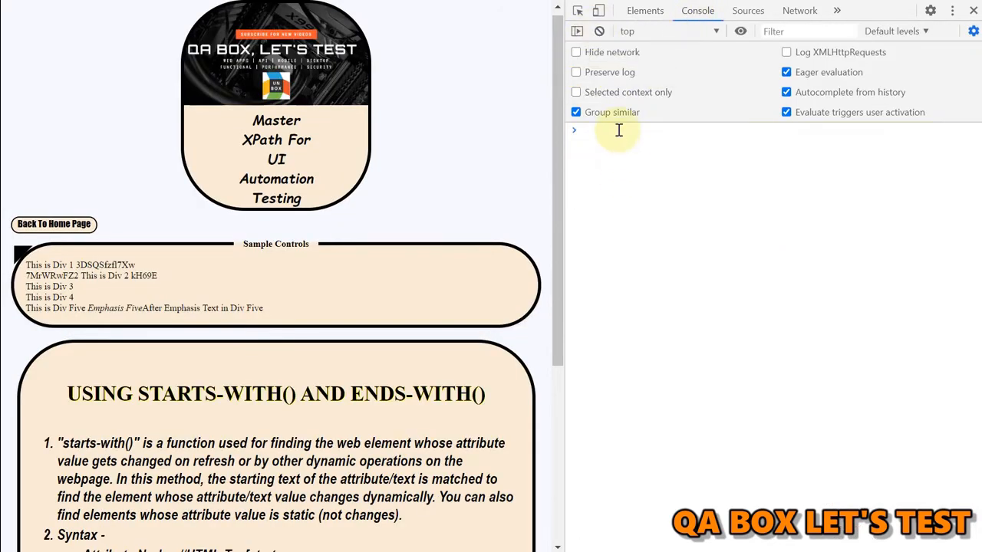
{"action": "type", "text": "document."}
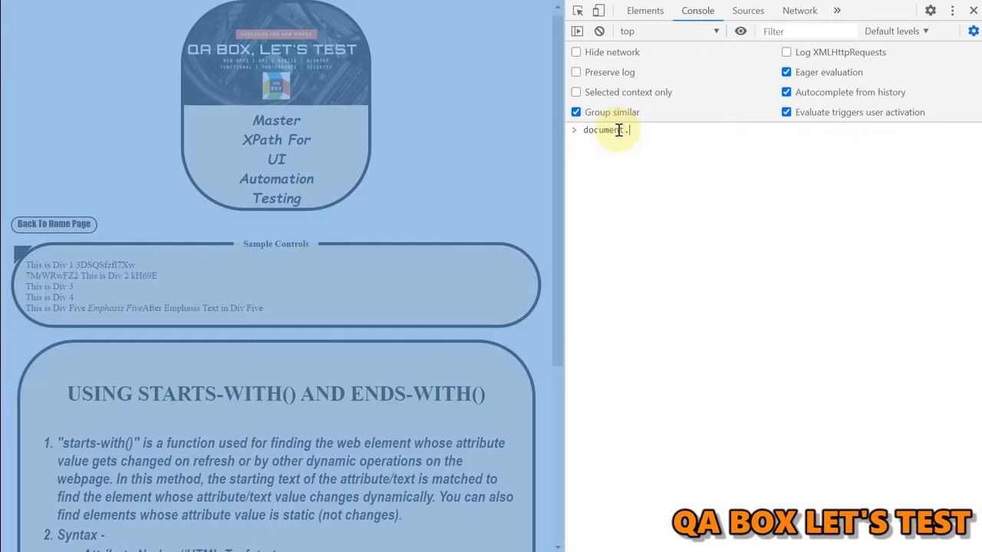
{"action": "type", "text": "evaluate"}
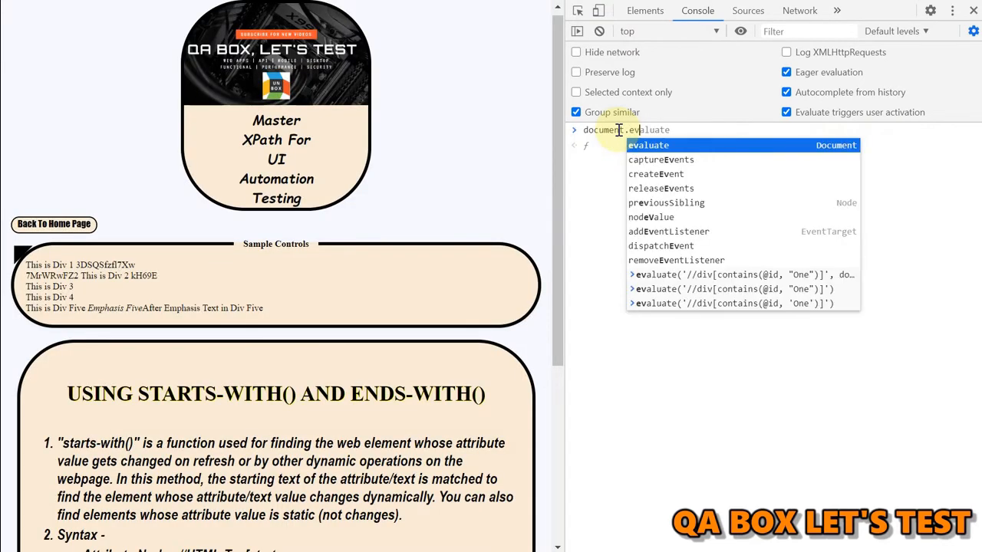
{"action": "type", "text": "("}
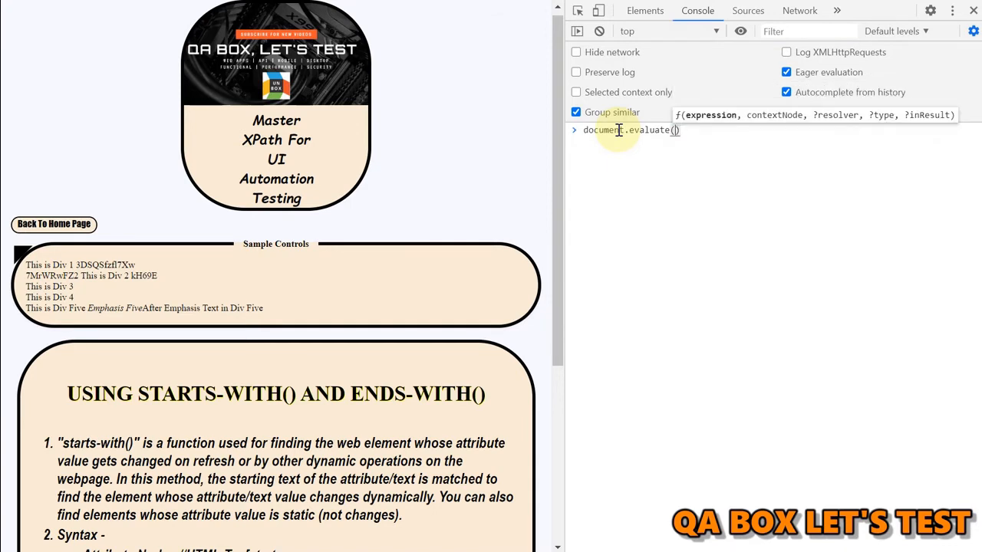
{"action": "type", "text": "//div[ends-with(@name, 'Four')]'"}
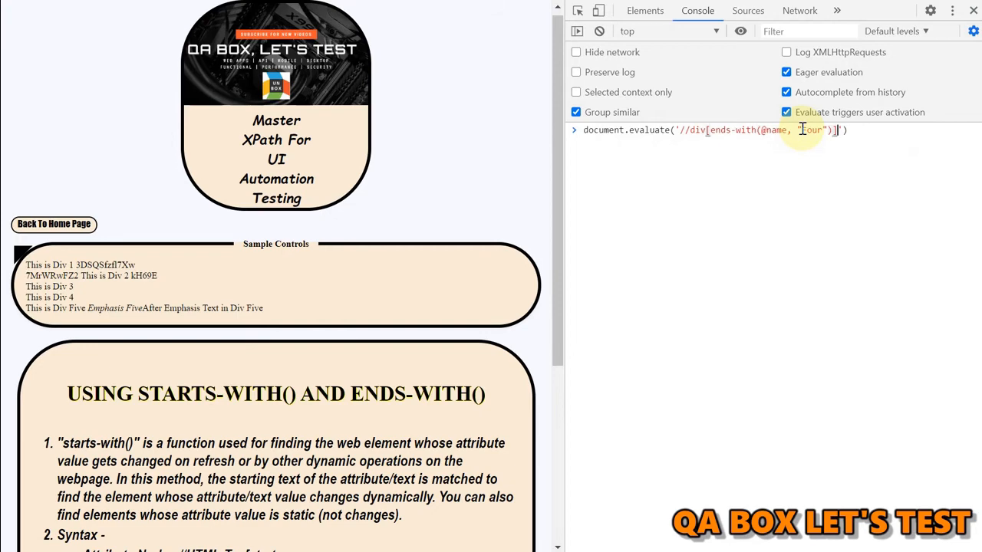
{"action": "type", "text": ", document.body"}
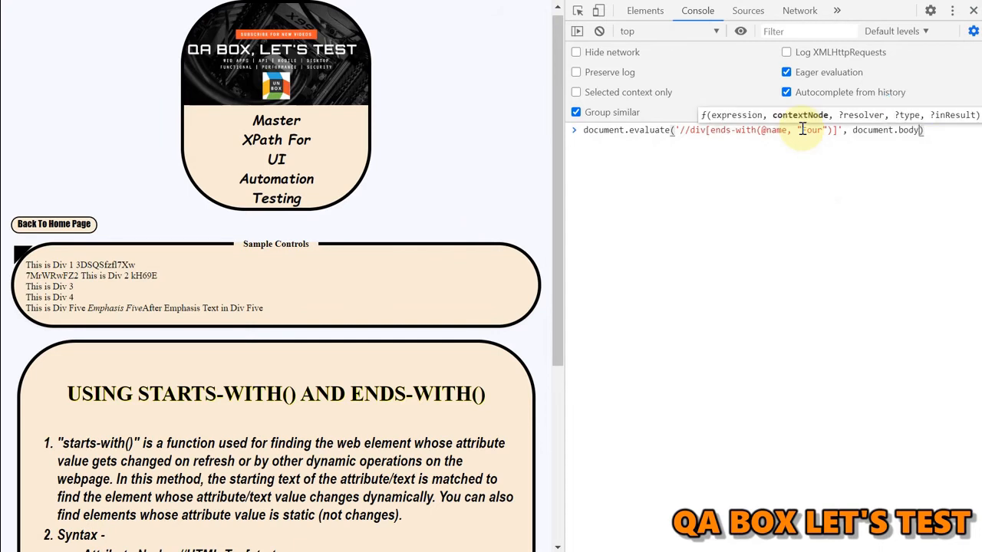
{"action": "type", "text": ","}
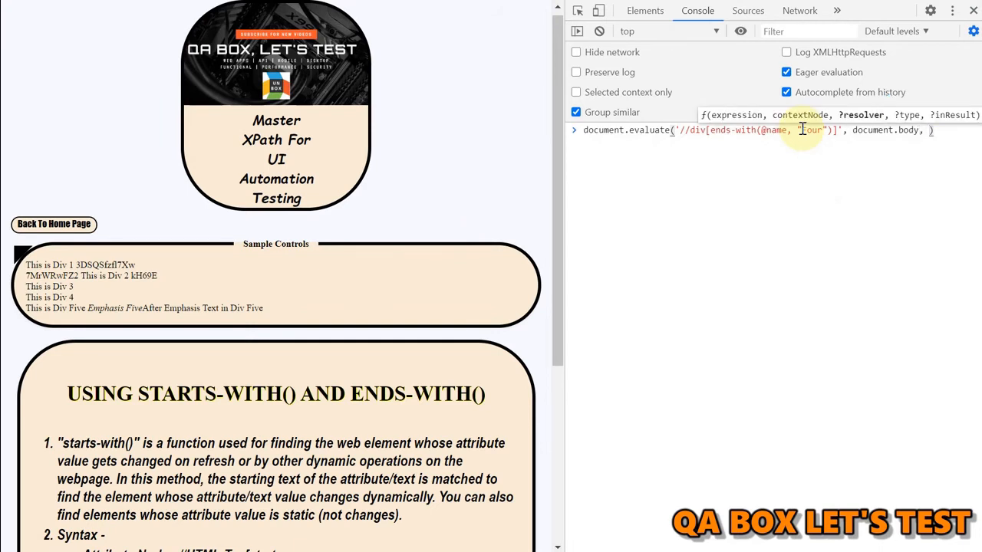
{"action": "type", "text": "null, XPathResult"}
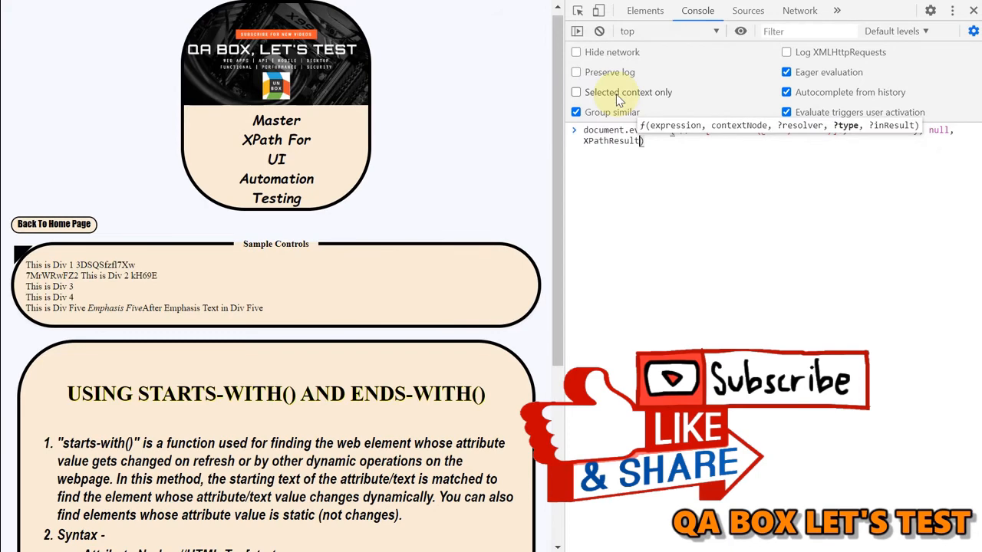
{"action": "type", "text": "argu"}
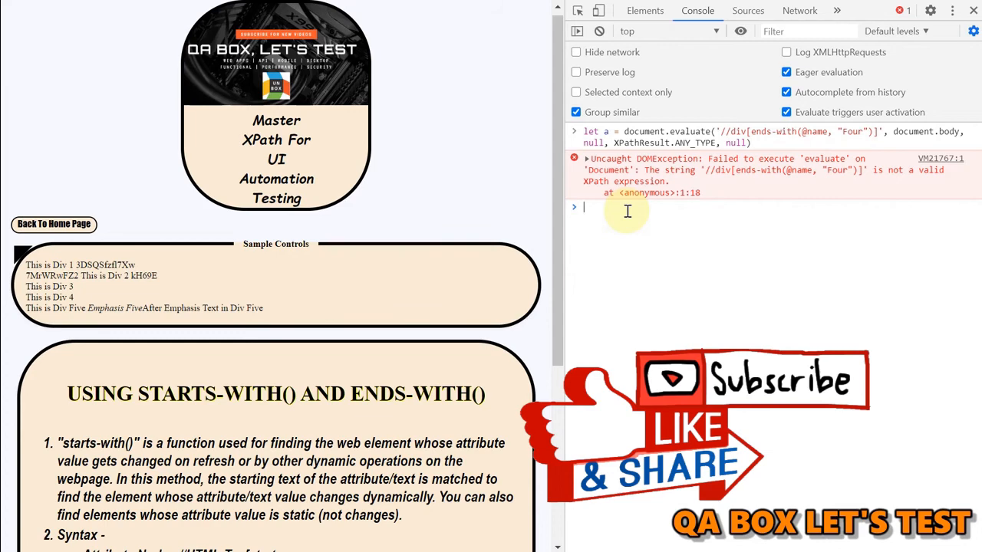
{"action": "type", "text": "$x()"}
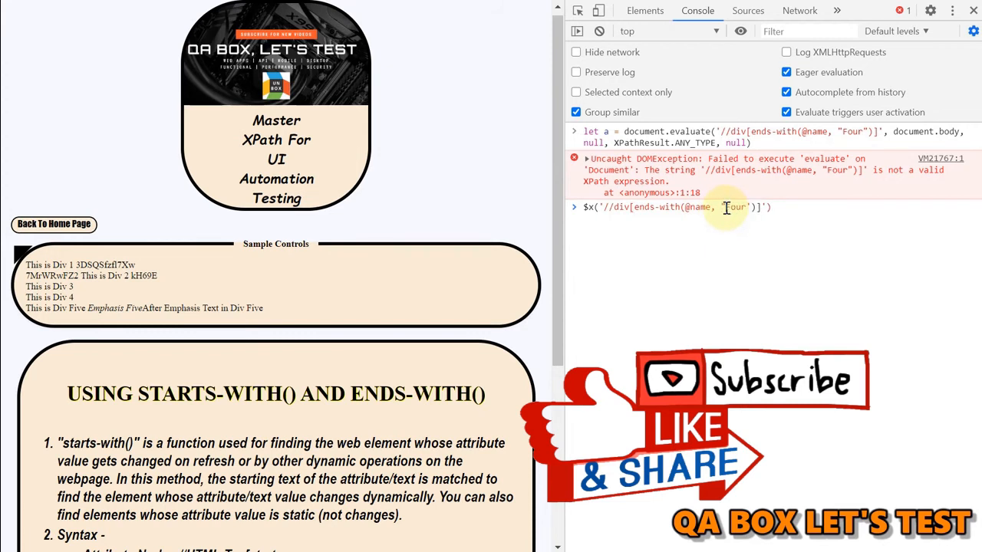
{"action": "key", "text": "Enter"}
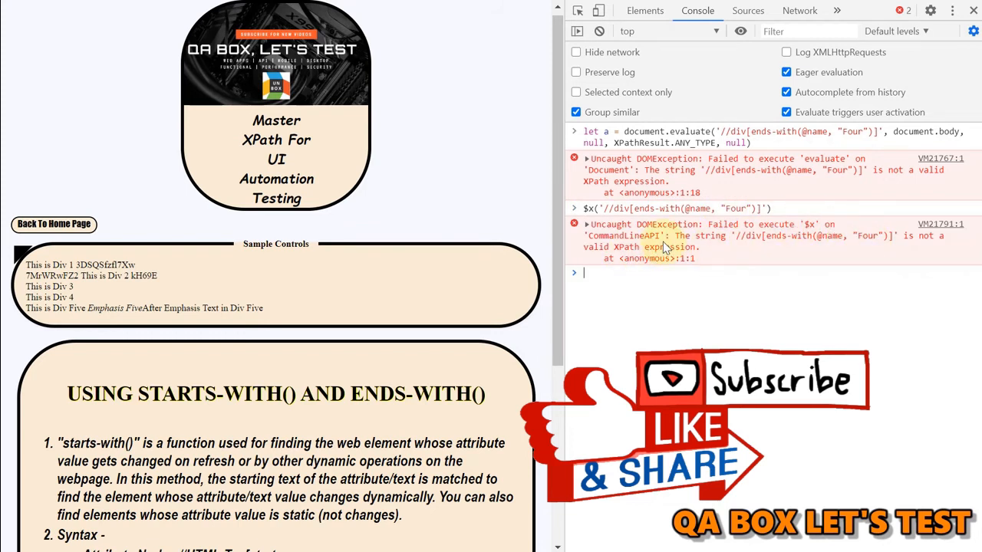
{"action": "mouse_move", "coordinate": [656, 252]}
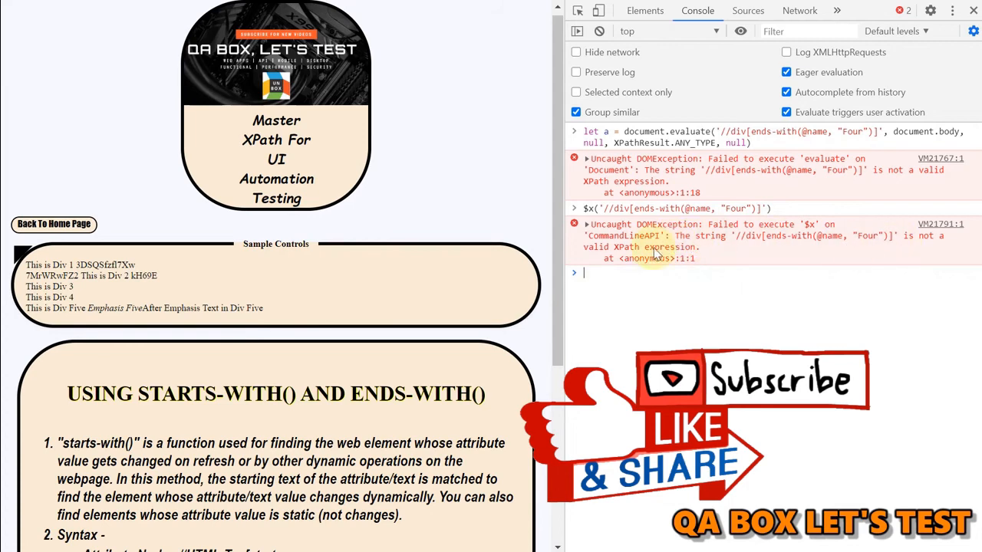
Step: Scroll down the practice page to read the ends-with() explanation
{"action": "scroll", "scroll_direction": "down", "scroll_amount": 3}
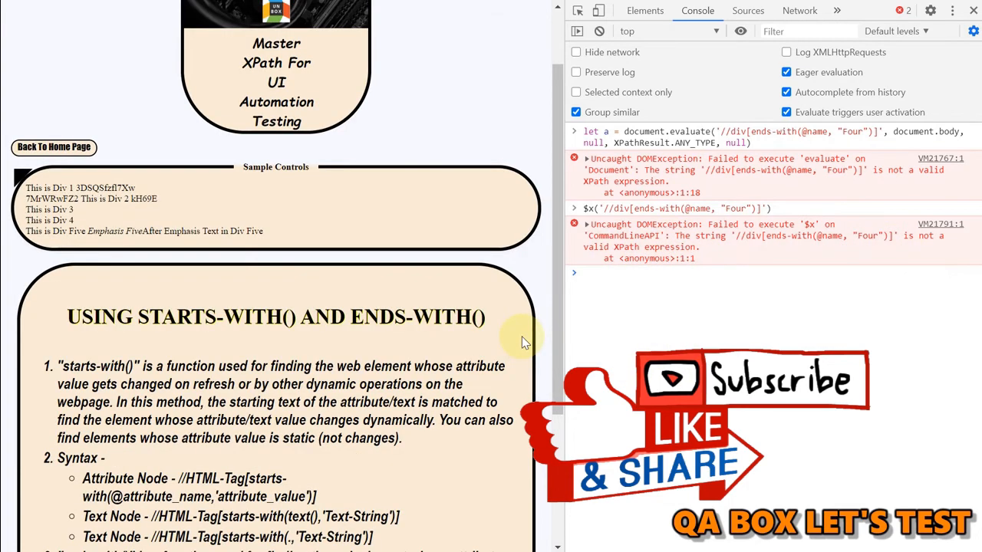
{"action": "scroll", "scroll_direction": "down", "scroll_amount": 3}
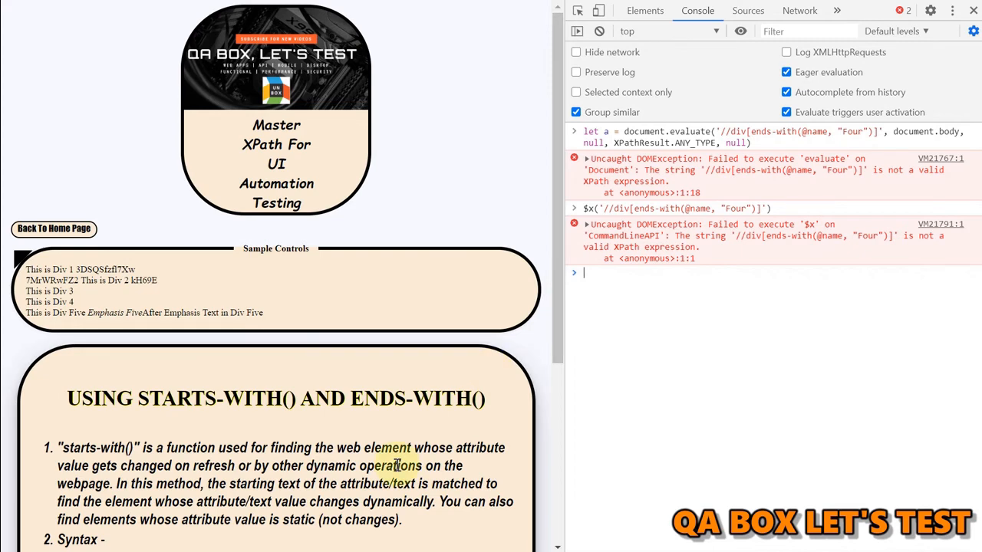
{"action": "scroll", "scroll_direction": "down", "scroll_amount": 3}
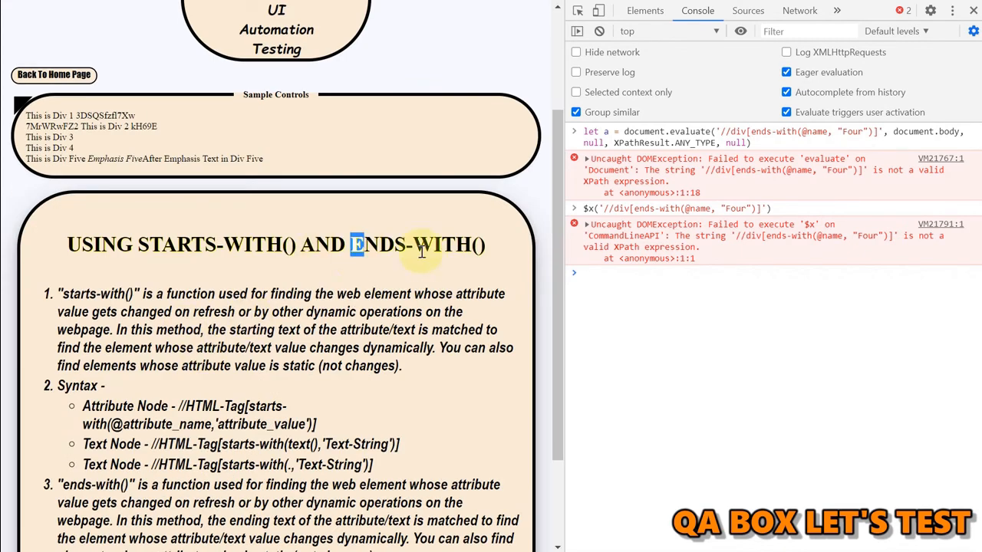